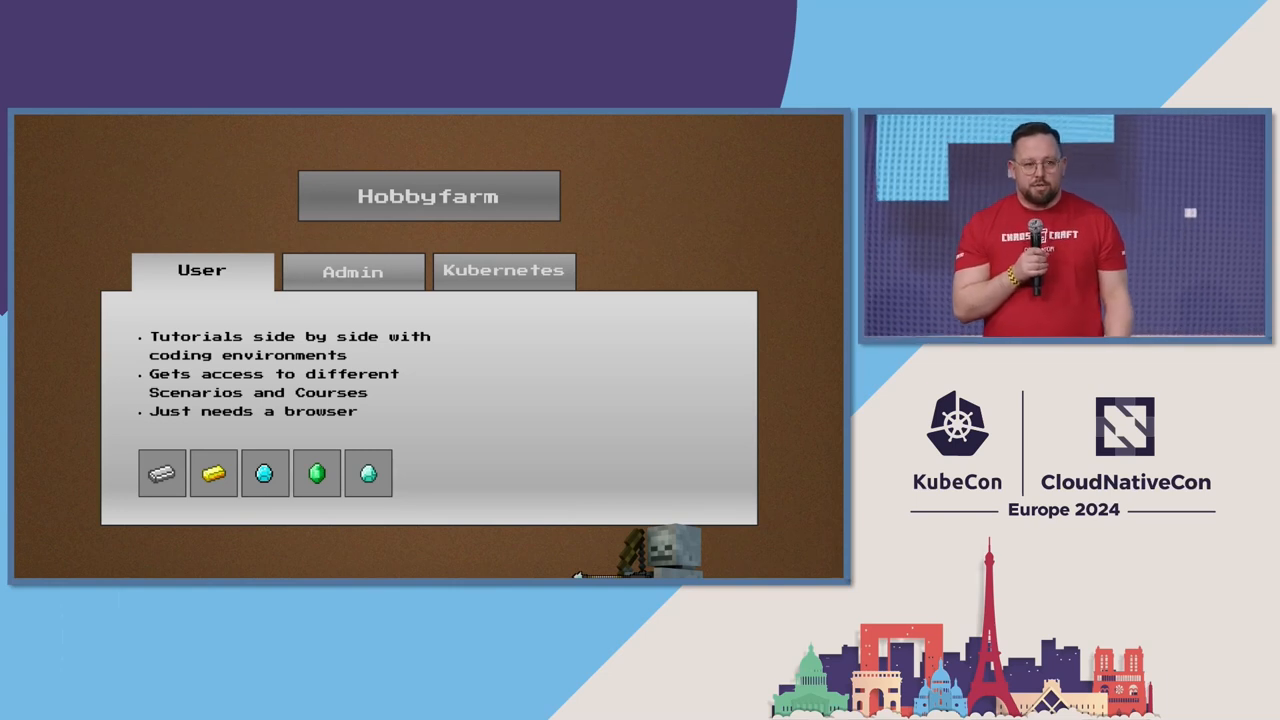
{"action": "left_click", "coordinate": [504, 272]}
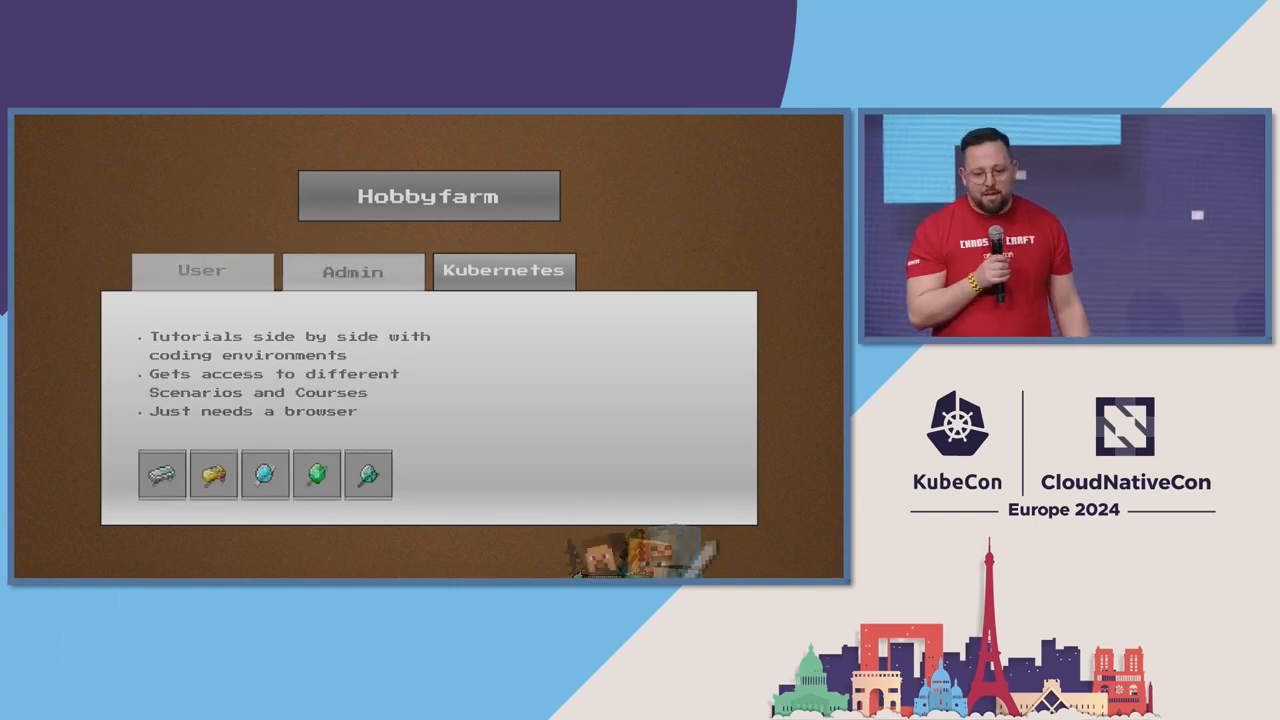
{"action": "left_click", "coordinate": [352, 272]}
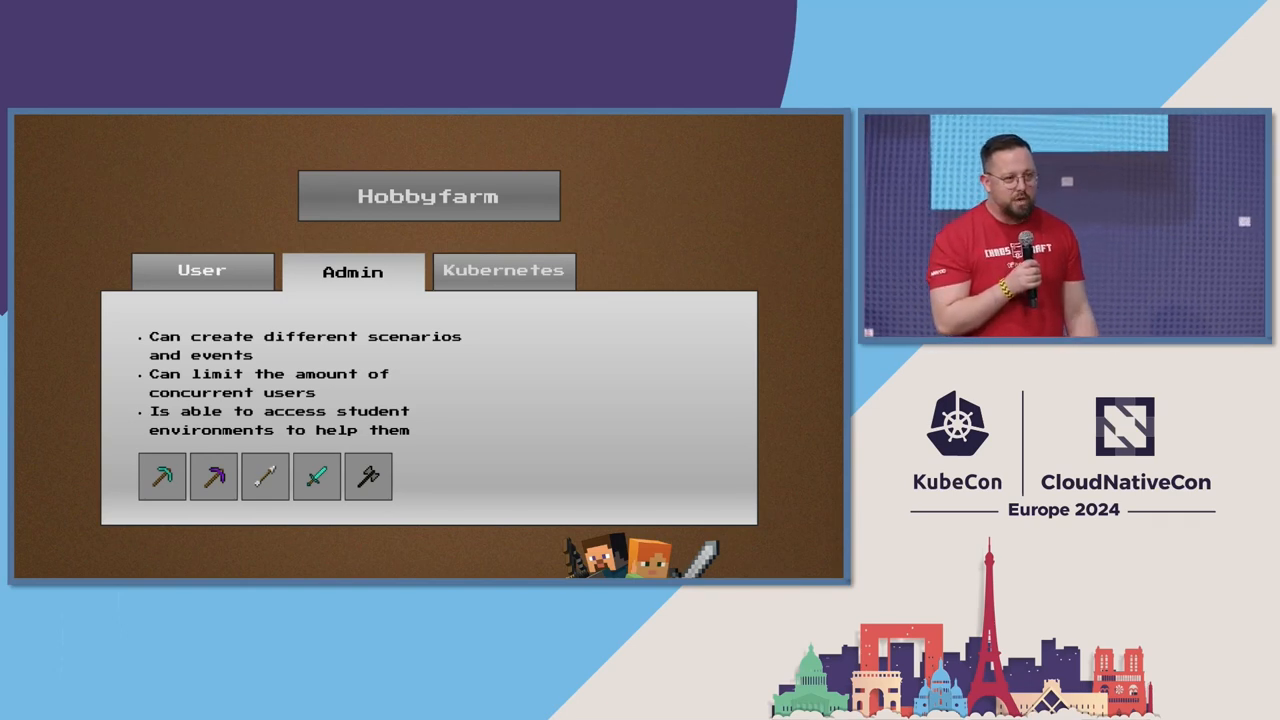
{"action": "left_click", "coordinate": [504, 270]}
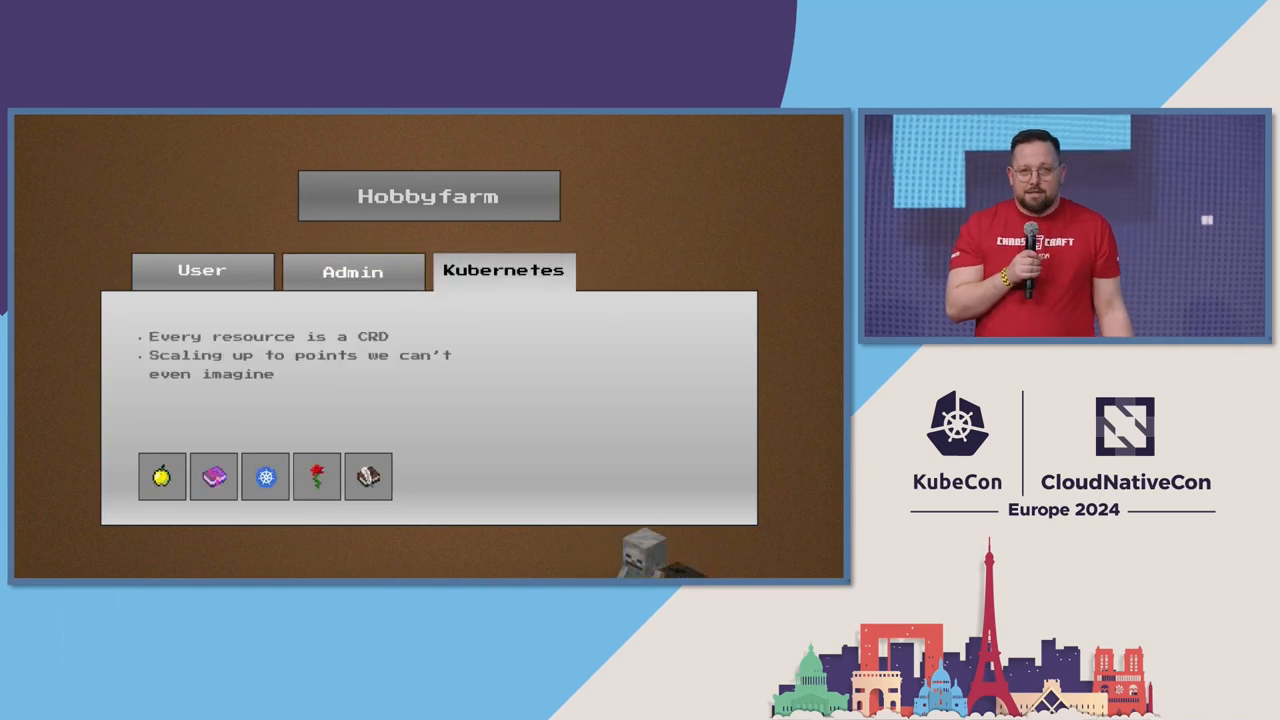